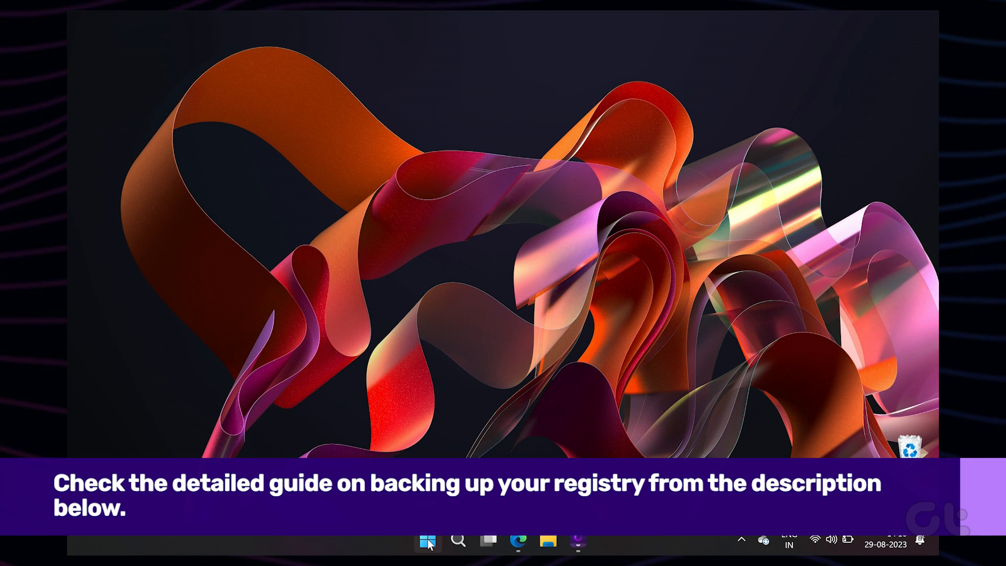
Step: Search the Start menu for 'regedit' to launch Registry Editor
left_click(428, 542)
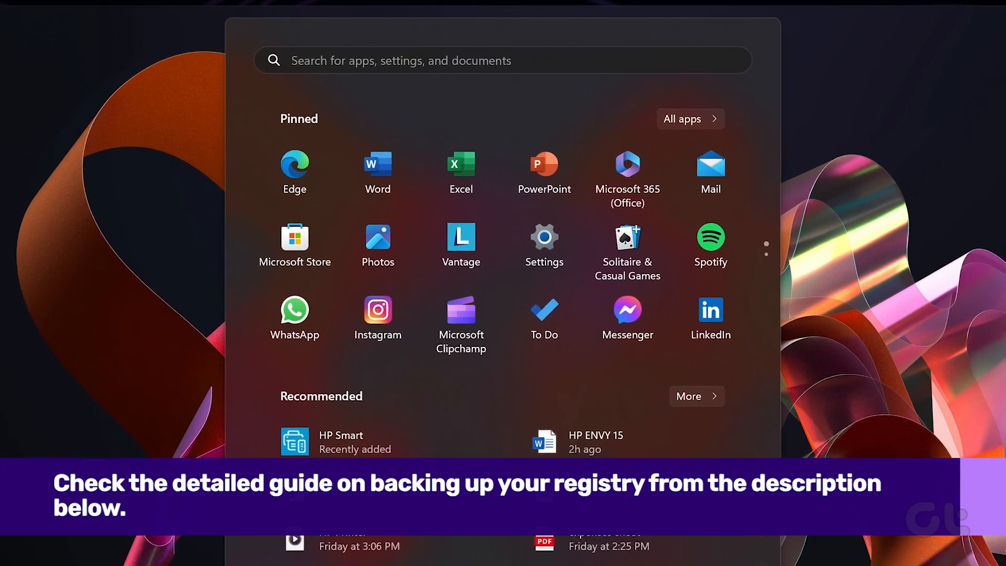
type("rege")
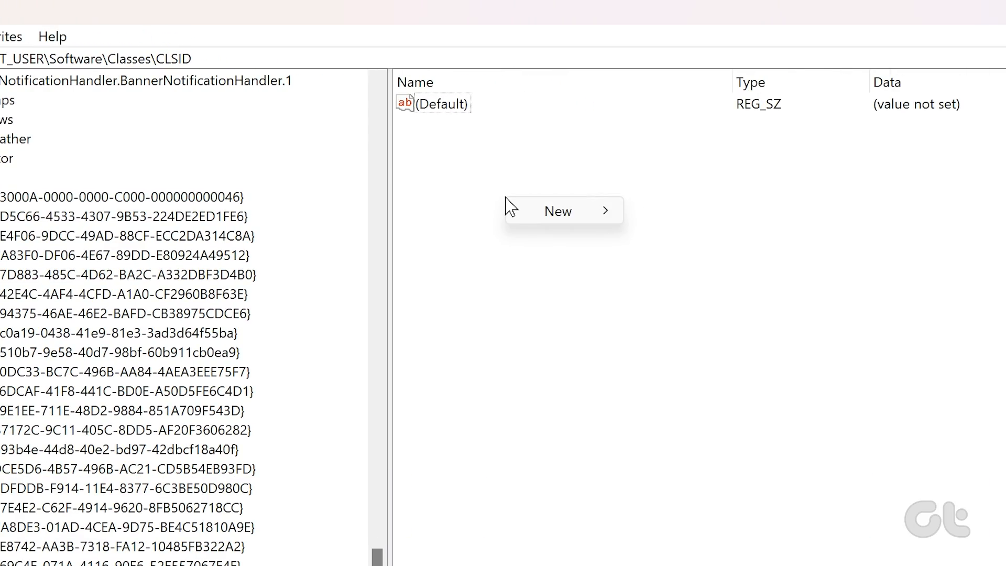
mouse_move(558, 211)
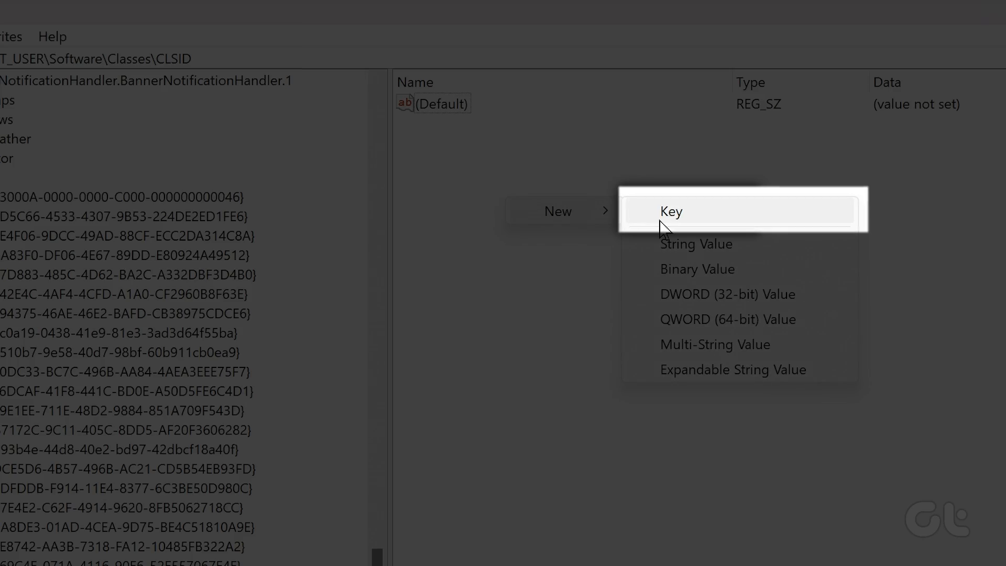
Step: Create and open the key {86ca1aa0-34aa-4e8b-a509-50c905bae2a2} under HKCU\Software\Classes\CLSID
left_click(671, 211)
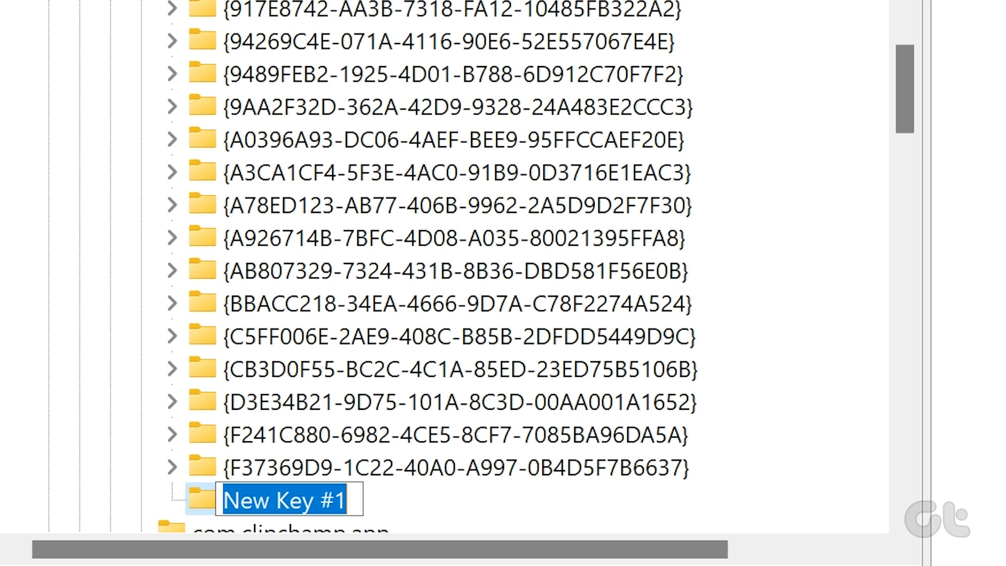
type("{86ca1aa0-34aa-4e8b-a509-50c905bae2a2}")
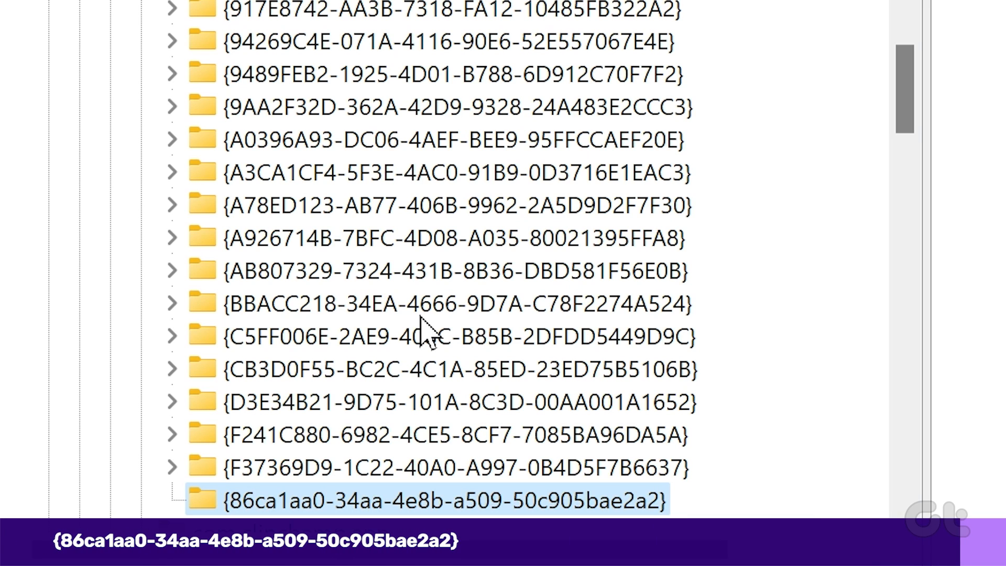
double_click(425, 501)
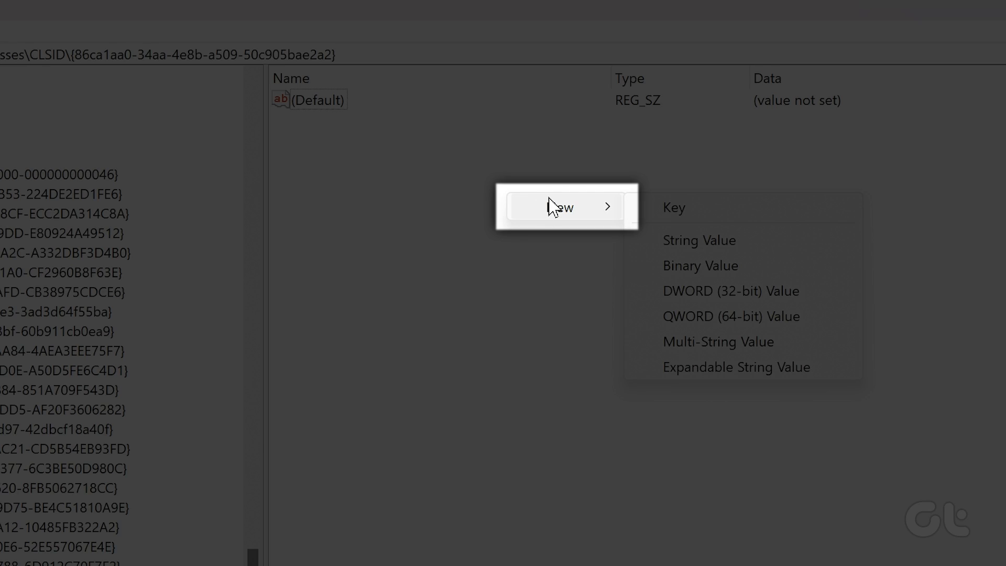
Step: Add an InprocServer32 subkey and modify its (Default) value
left_click(674, 206)
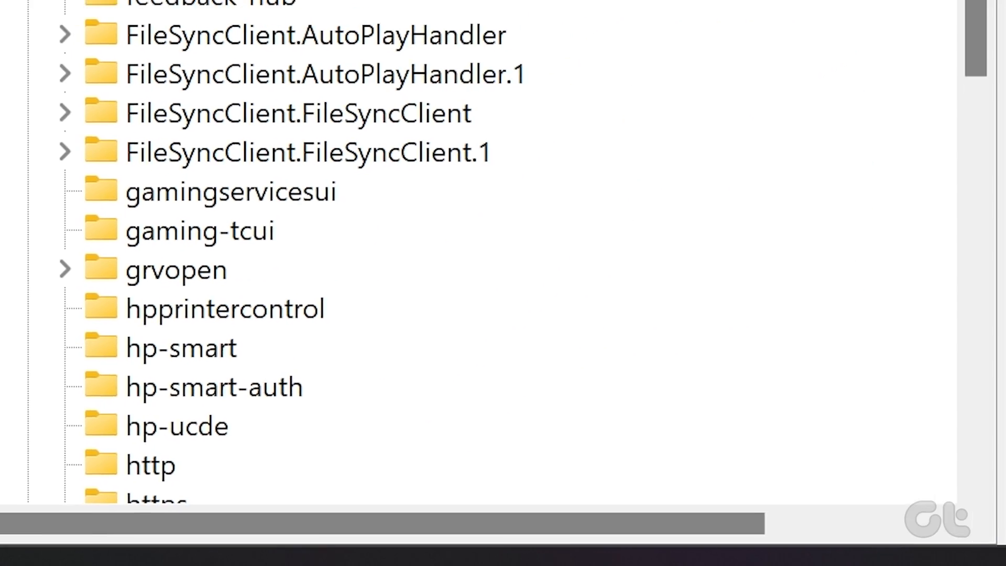
right_click(314, 103)
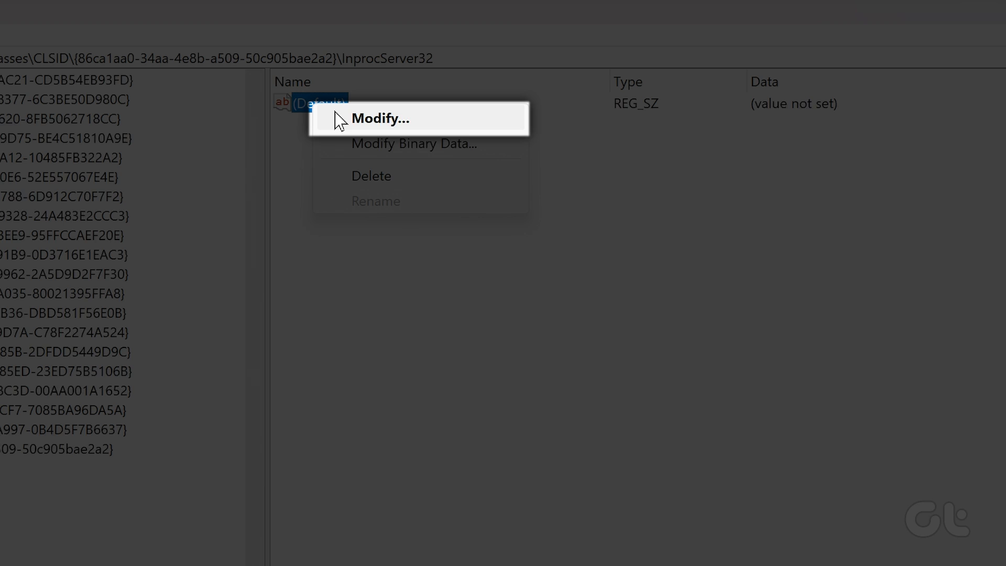
left_click(382, 118)
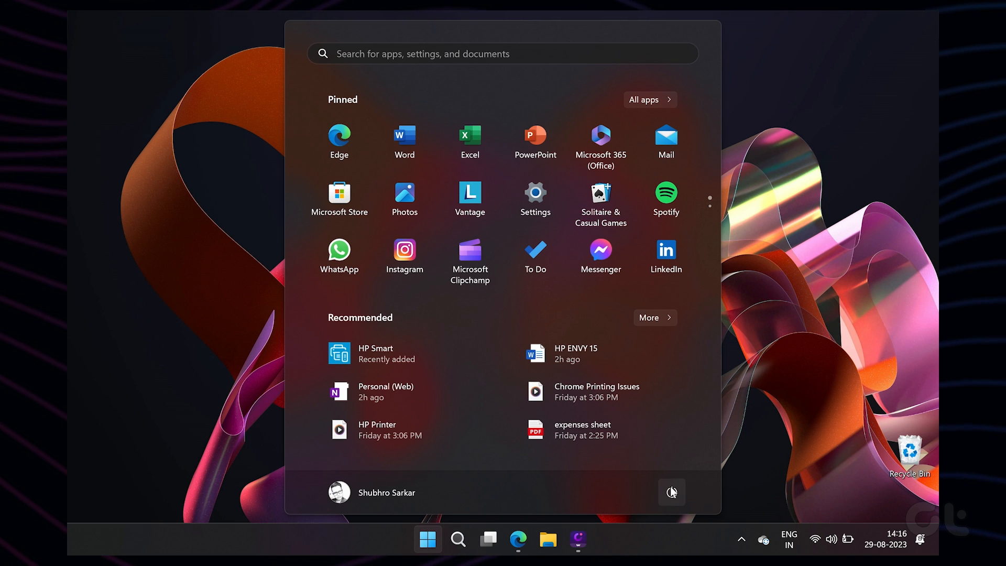
Step: Restart the PC from the Start menu's Power button
left_click(672, 492)
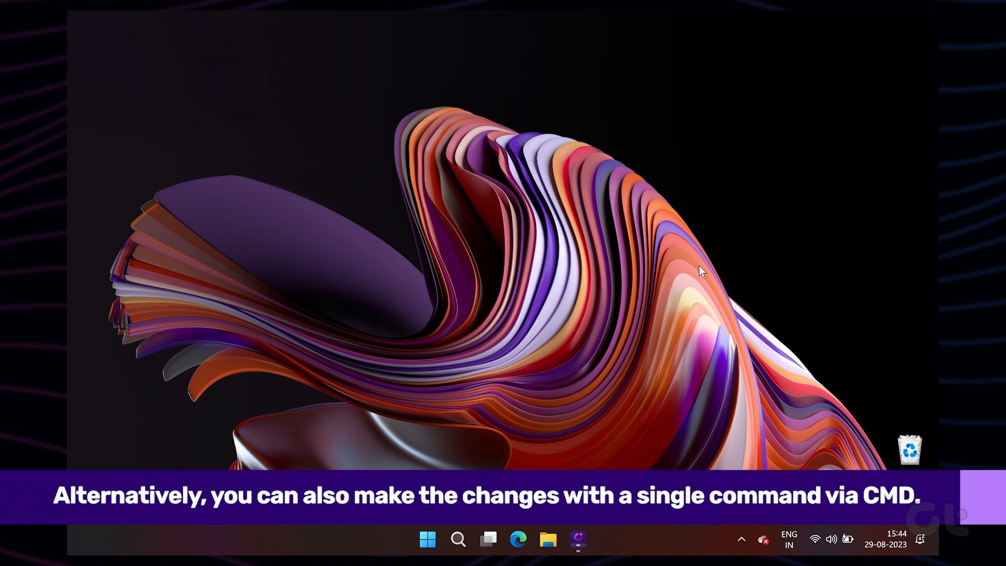
mouse_move(573, 457)
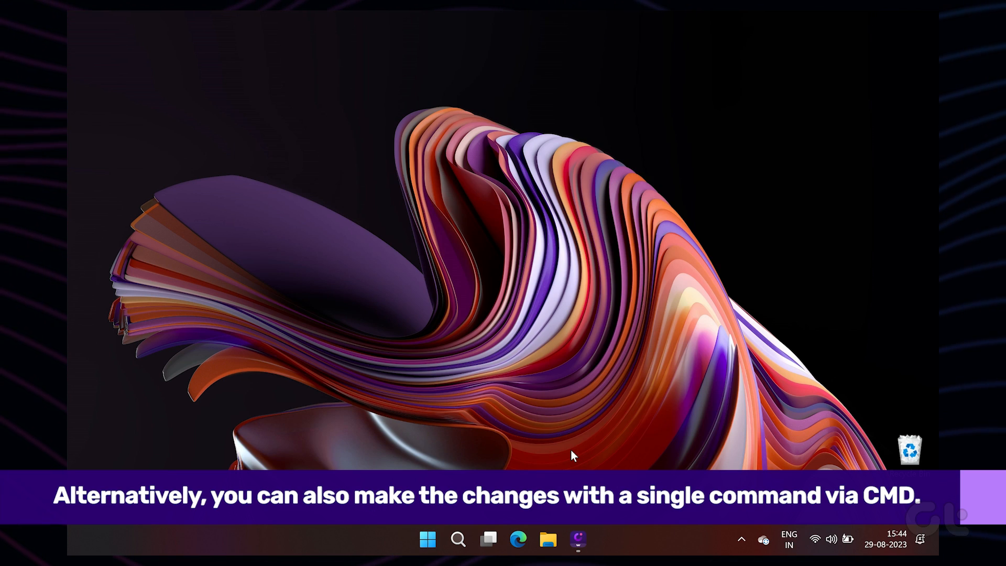
Step: Run reg add for the InprocServer32 key with a blank default, then check the desktop menu
left_click(591, 539)
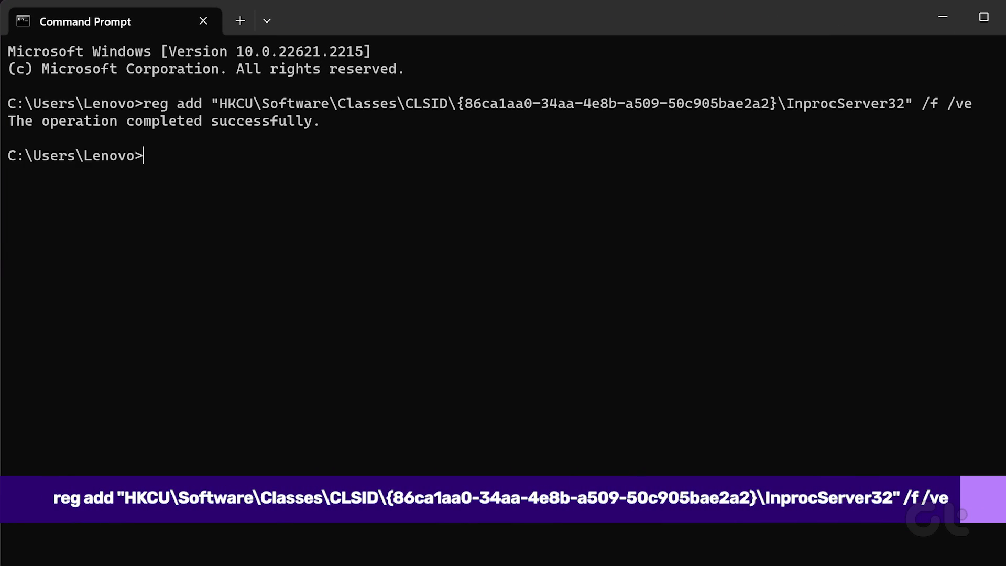
type("ex")
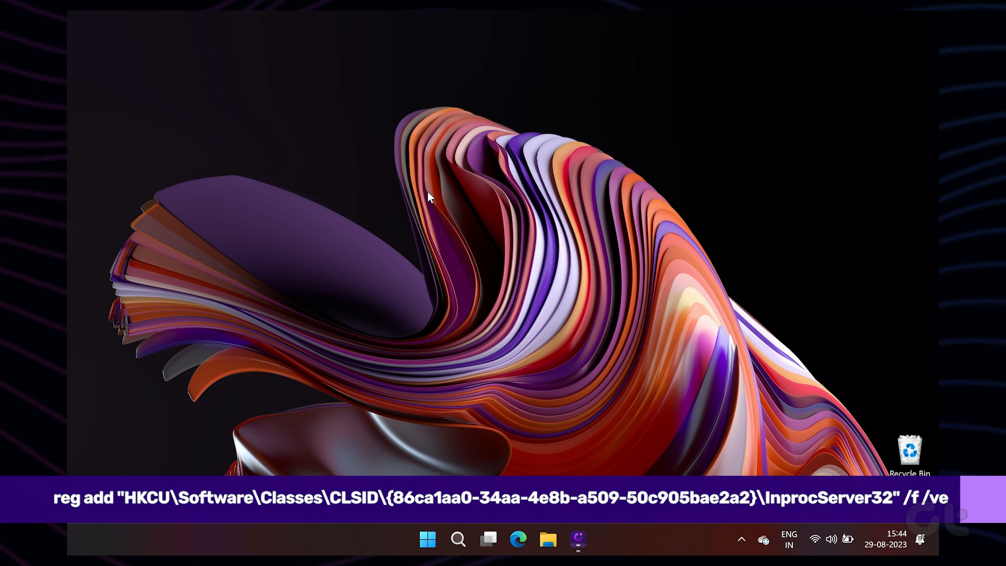
right_click(429, 197)
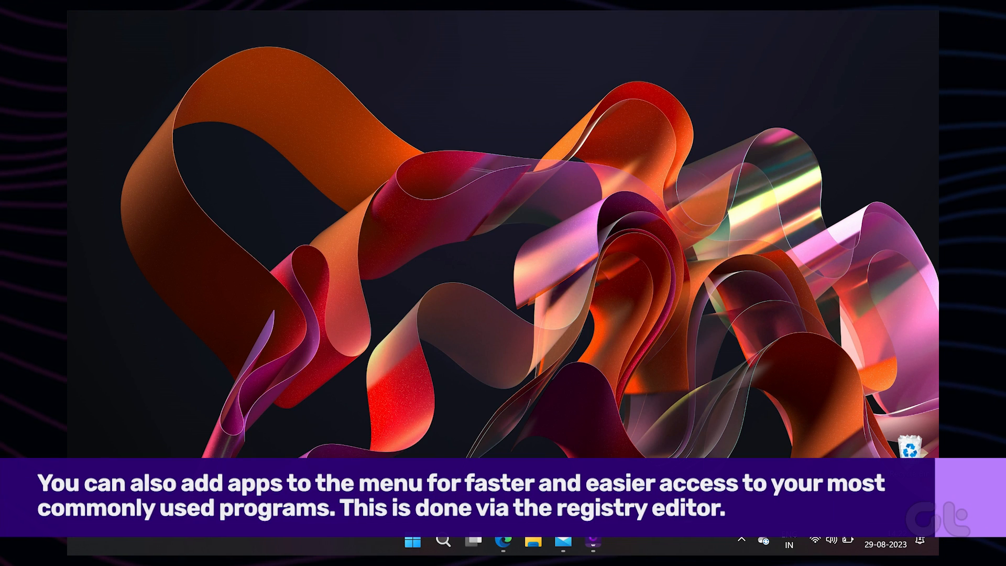
Step: Launch Registry Editor from Start to begin adding a menu entry
left_click(606, 541)
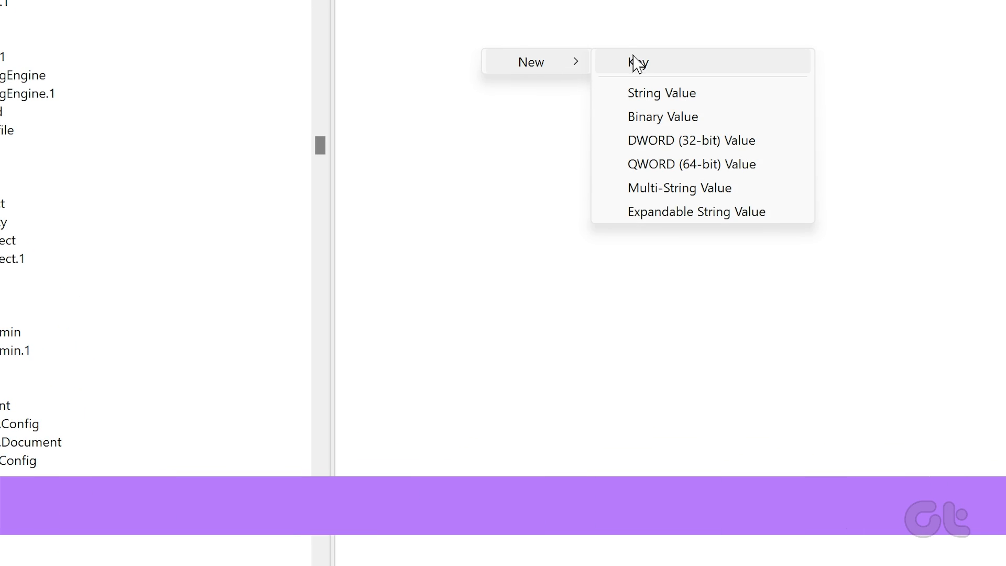
Step: Create a Notepad key under Directory\Background\shell with default data &Notepad
left_click(639, 62)
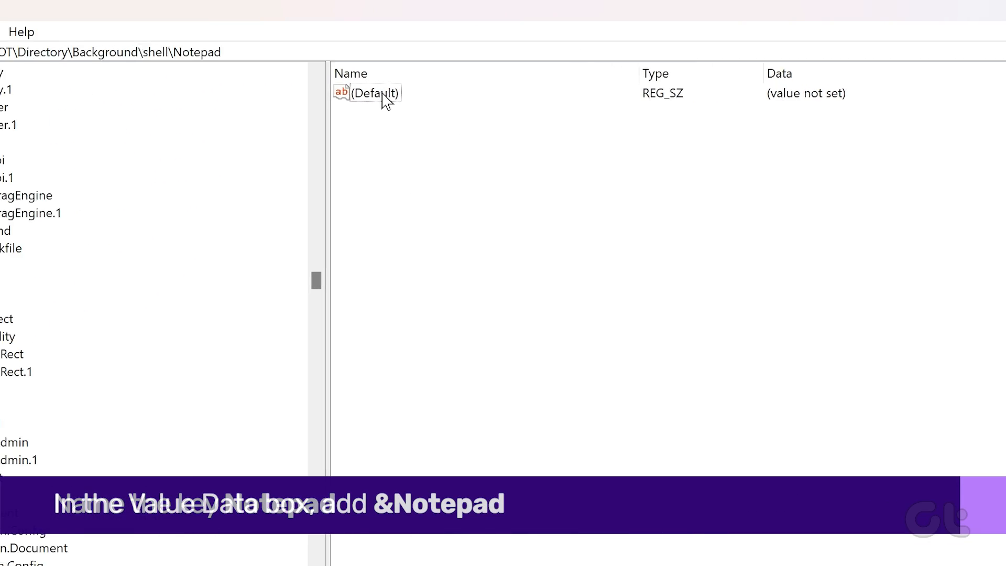
type("&Notepad")
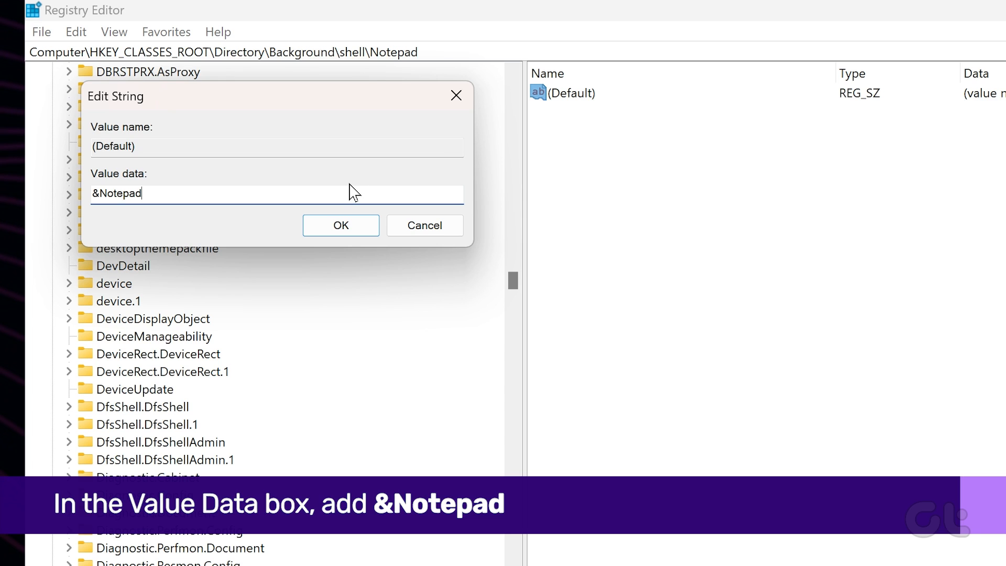
left_click(341, 226)
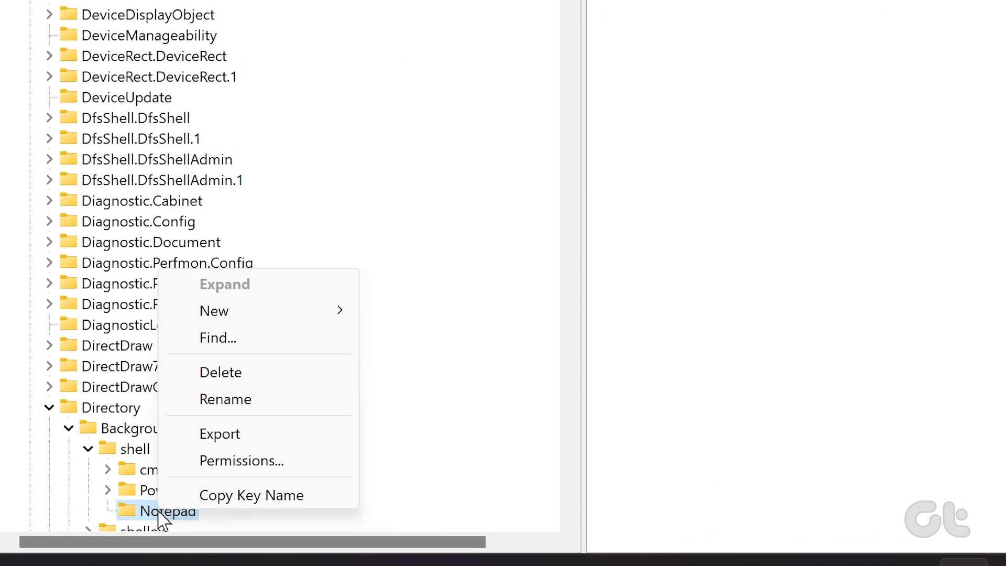
mouse_move(214, 310)
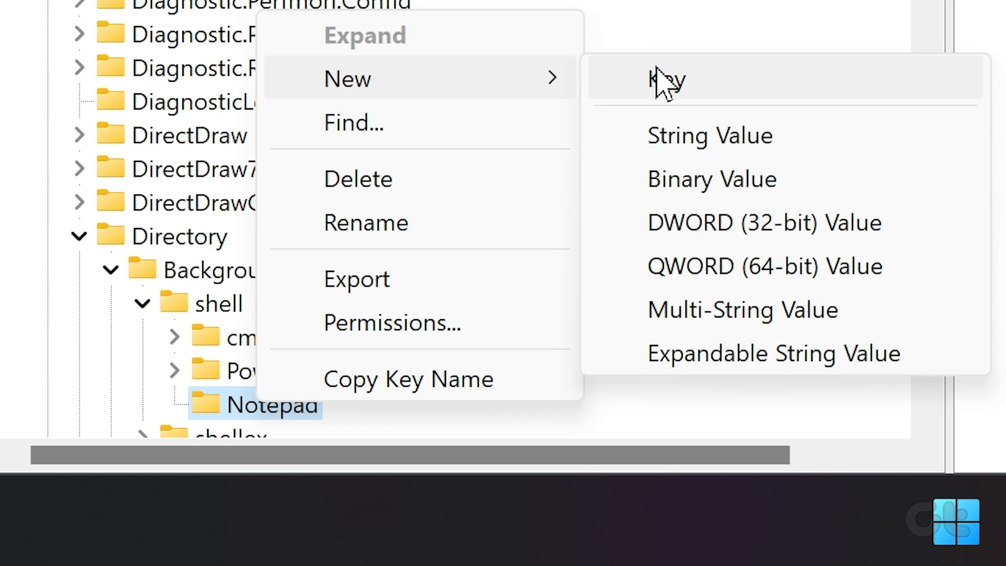
Step: Add a 'command' subkey under Notepad with default data Notepad.exe
left_click(666, 80)
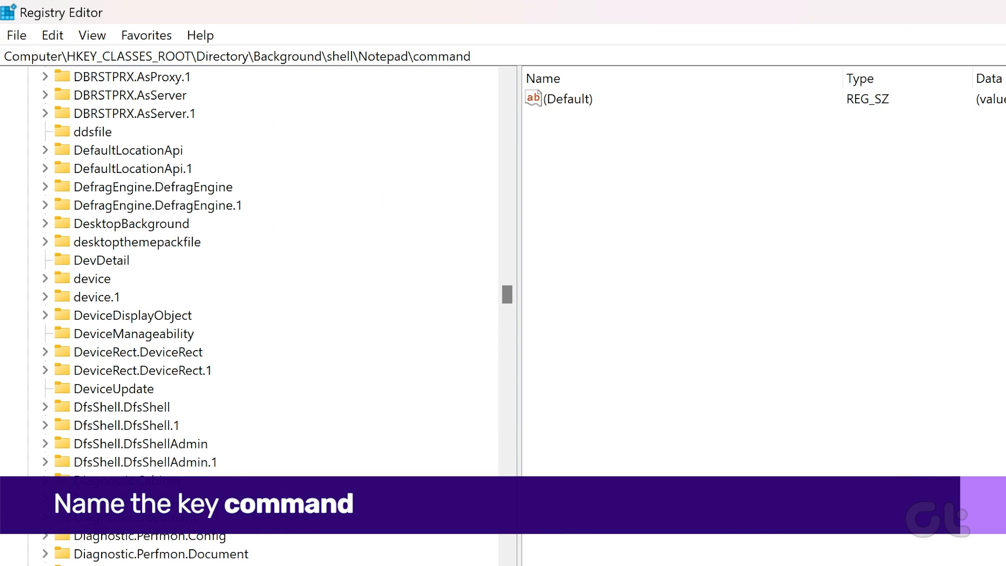
double_click(566, 99)
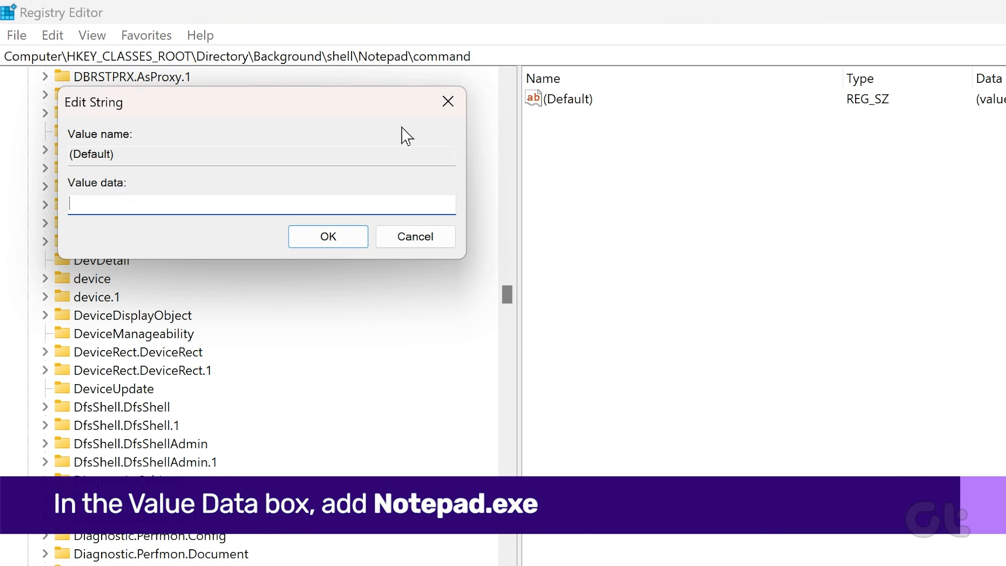
type("Notepad.exe")
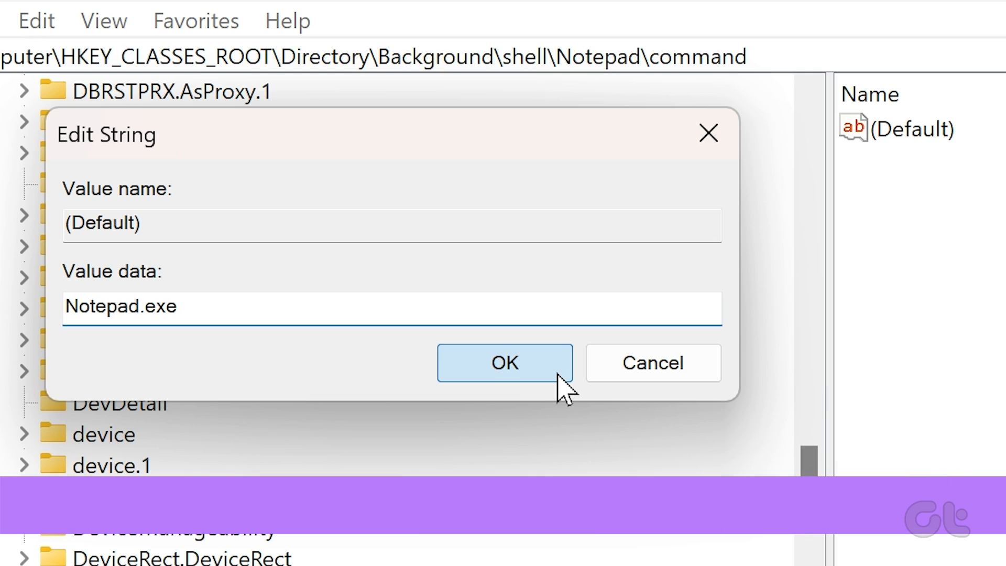
left_click(504, 363)
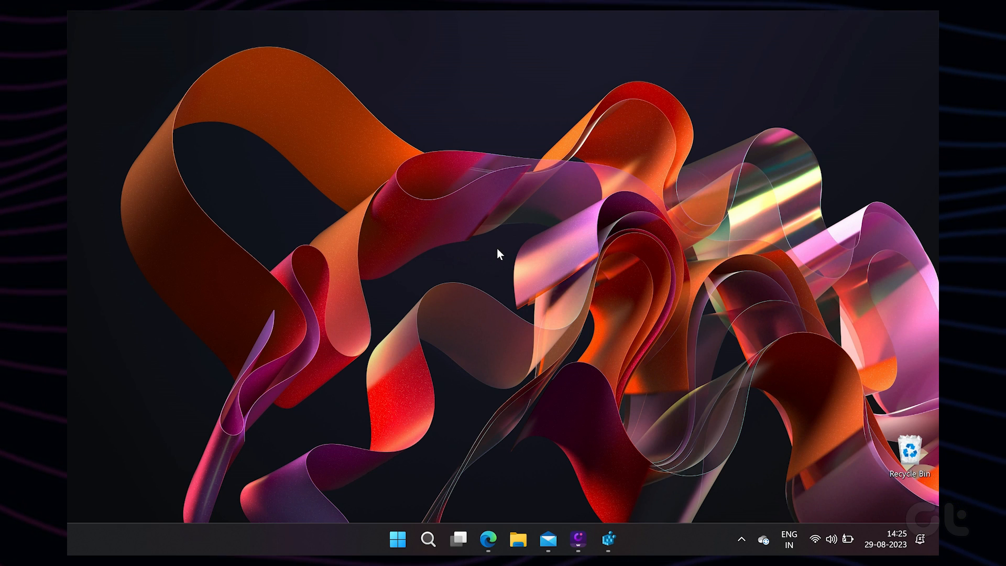
Step: Right-click the empty desktop to confirm the new Notepad entry appears
right_click(497, 237)
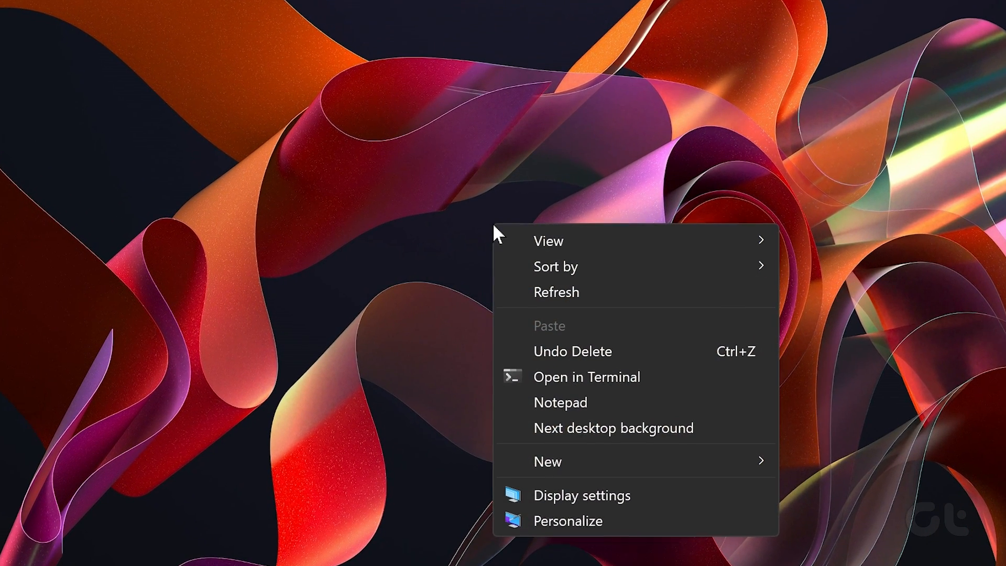
mouse_move(572, 402)
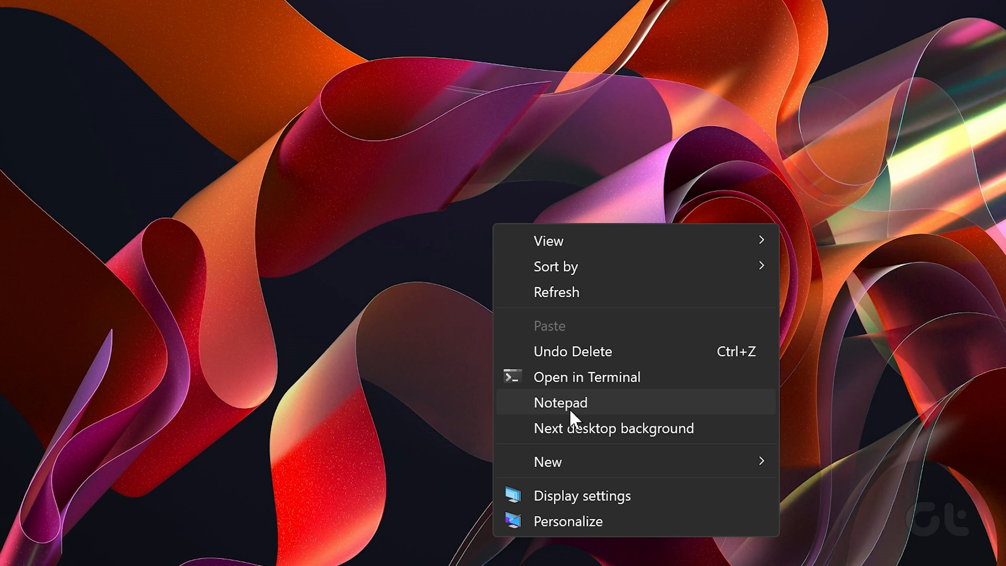